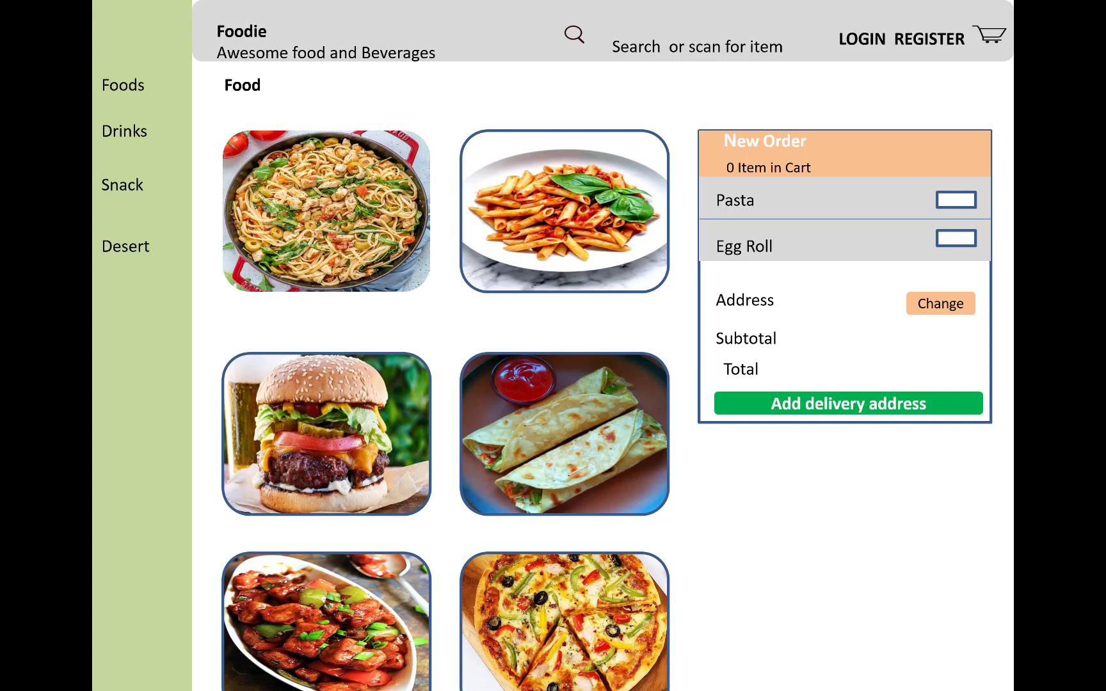
Step: Advance past the delivery address popup to the customer sign-in wireframe
click(845, 403)
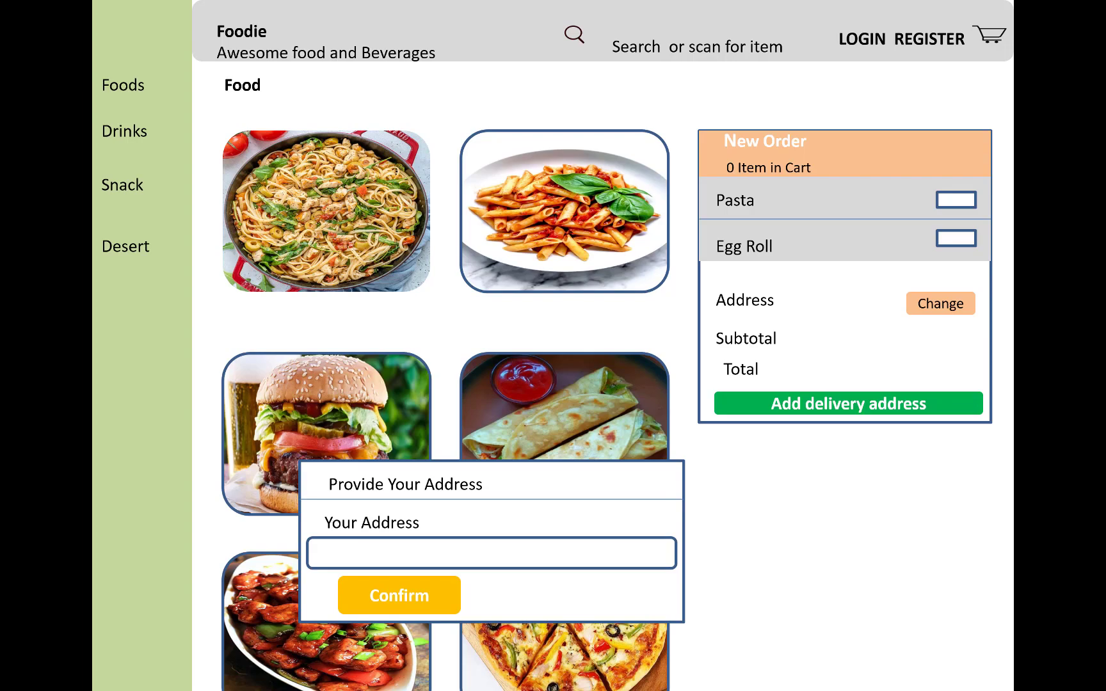
click(860, 39)
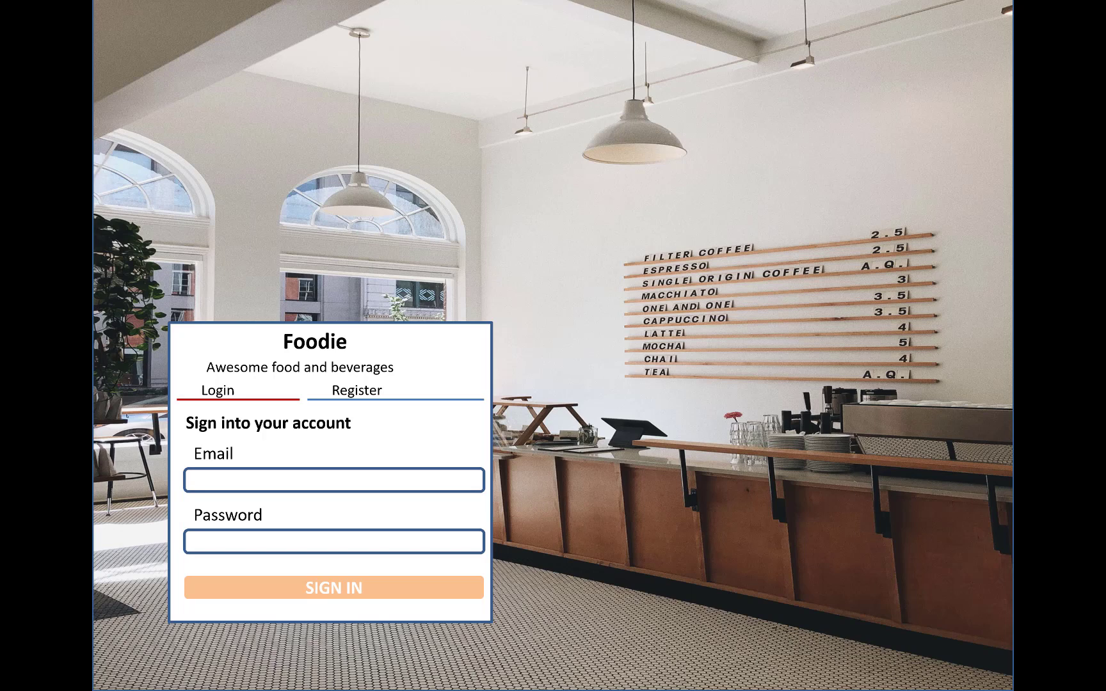
Step: Advance to the Pay With Bank popup shown over the food ordering page
click(356, 390)
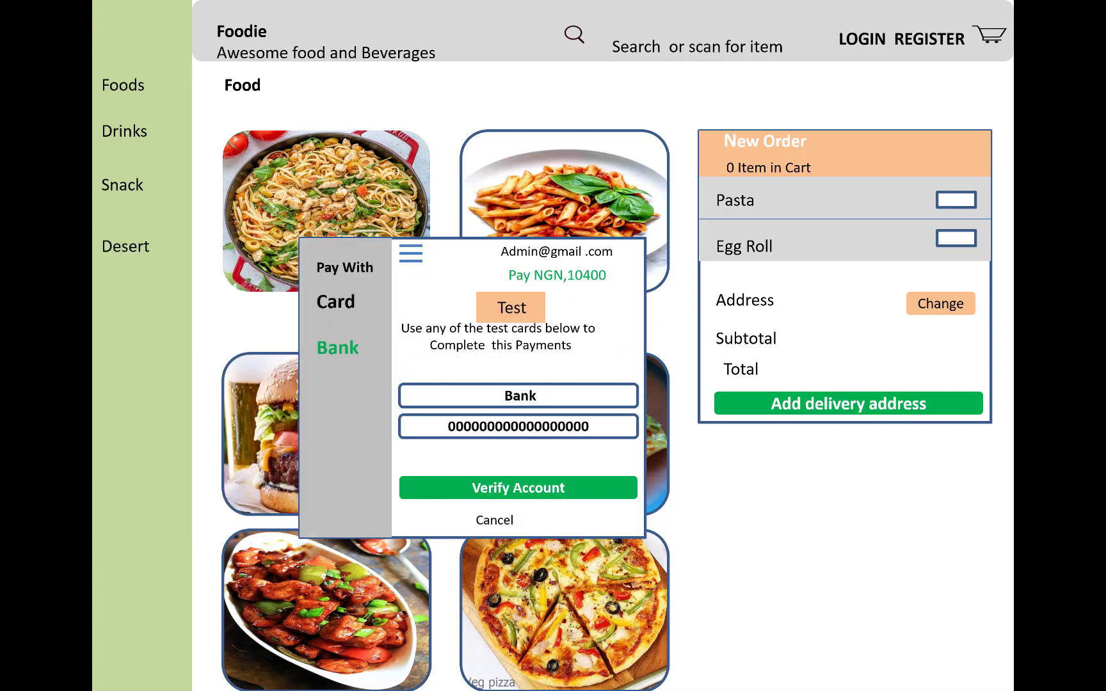
Step: Advance through the date-of-birth Authorize step to the Sign into dashboard page
click(517, 487)
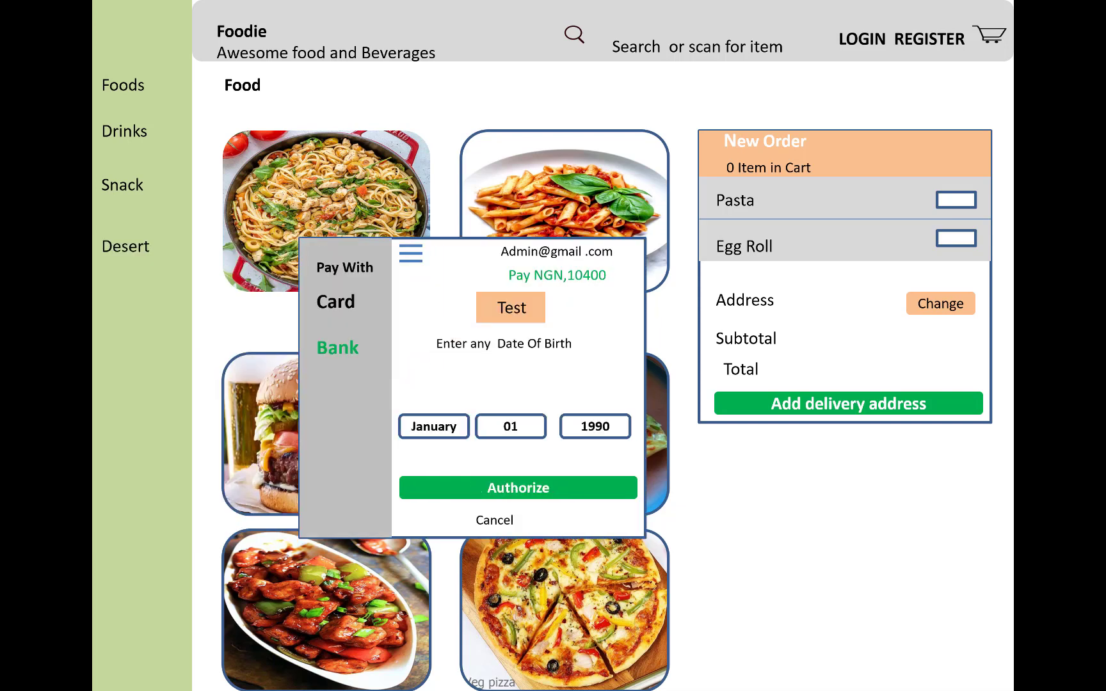
click(517, 488)
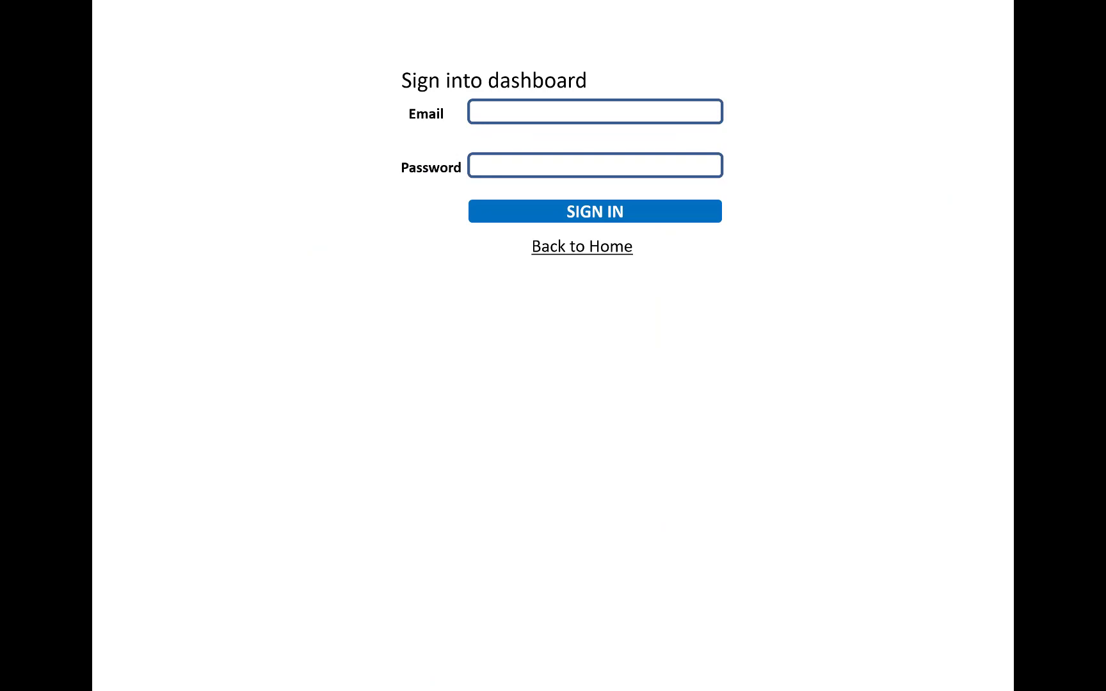
Step: Advance to the admin Overview page with its empty recent menu items table
click(594, 212)
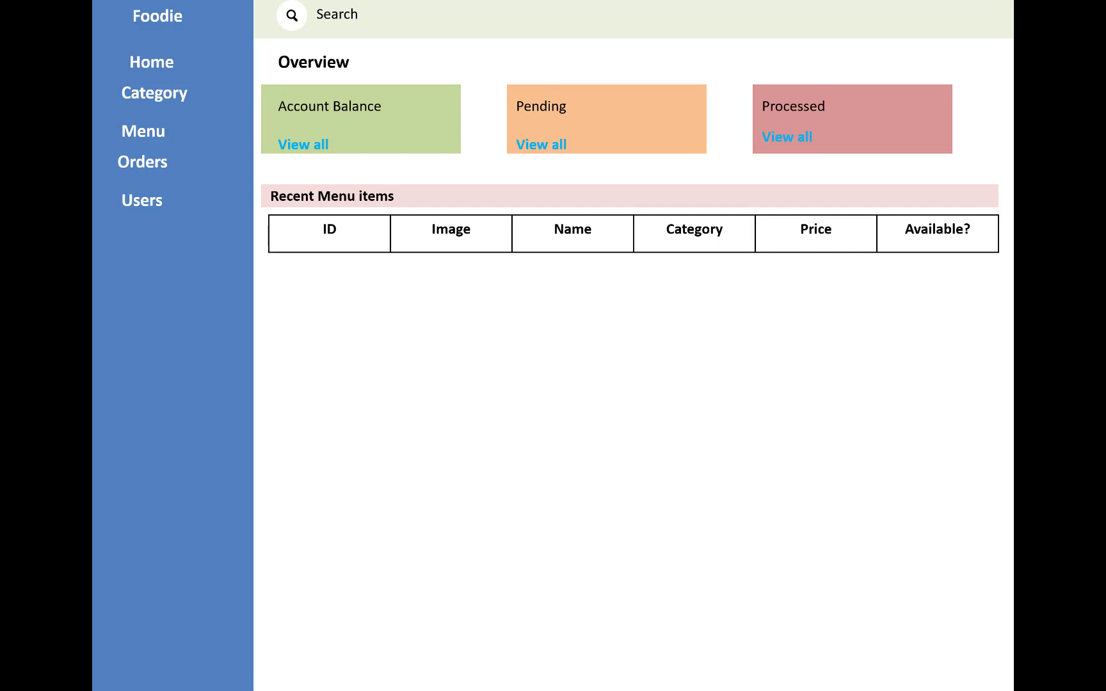
Step: Advance through the Categories page and Category Name form to the admin Menu page
click(154, 92)
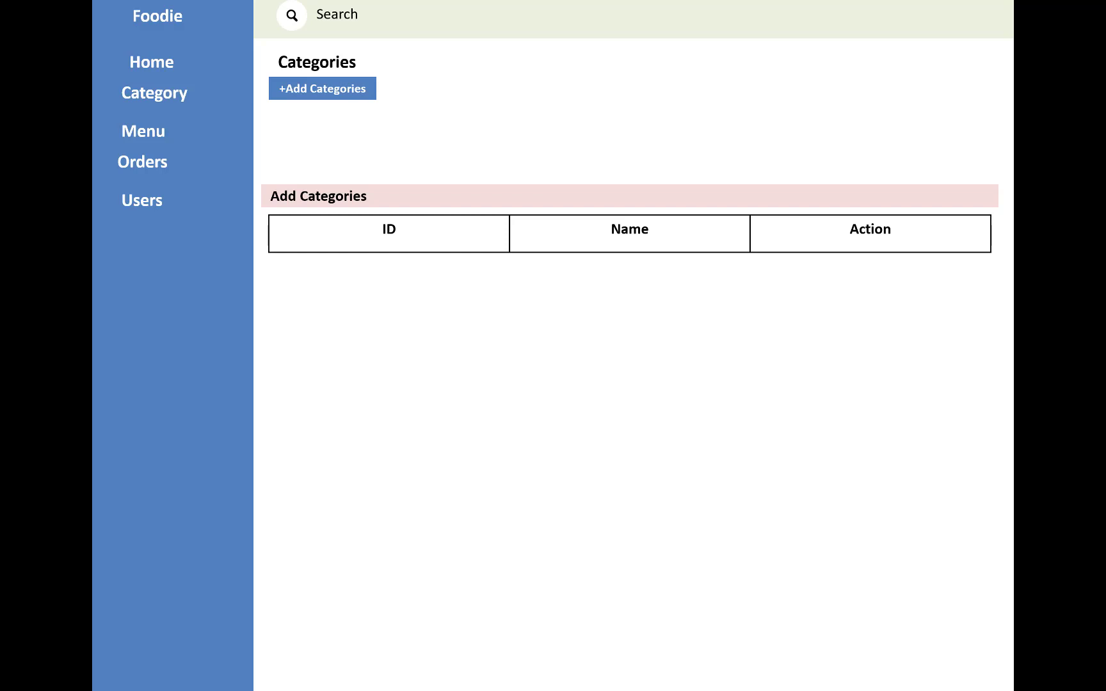
click(323, 88)
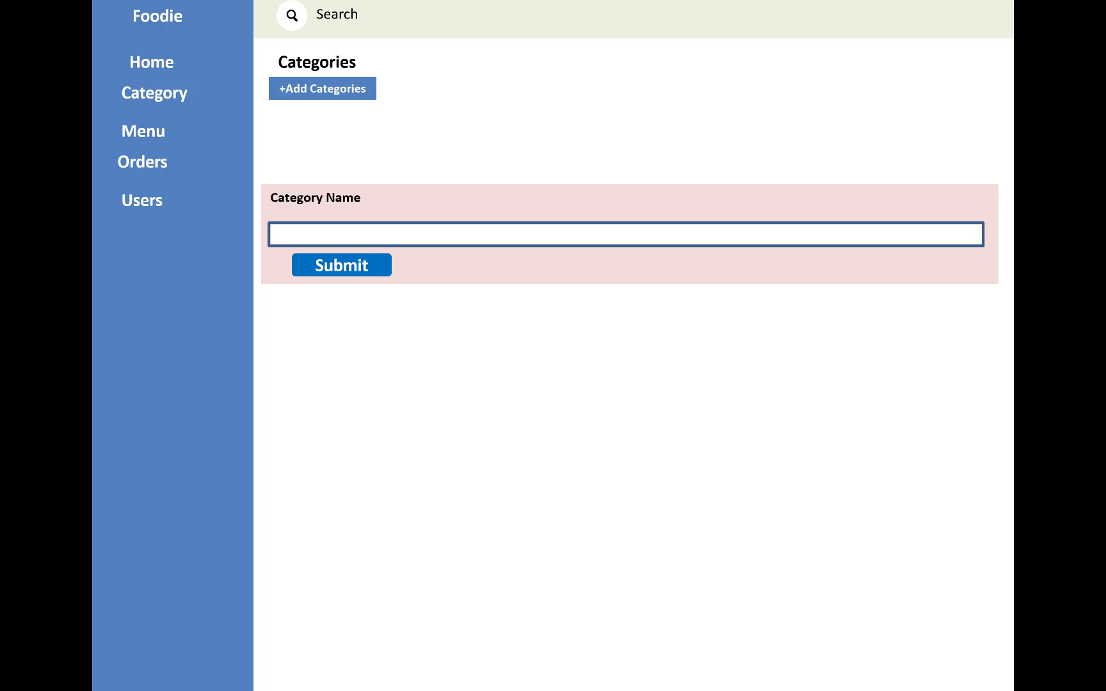
click(142, 131)
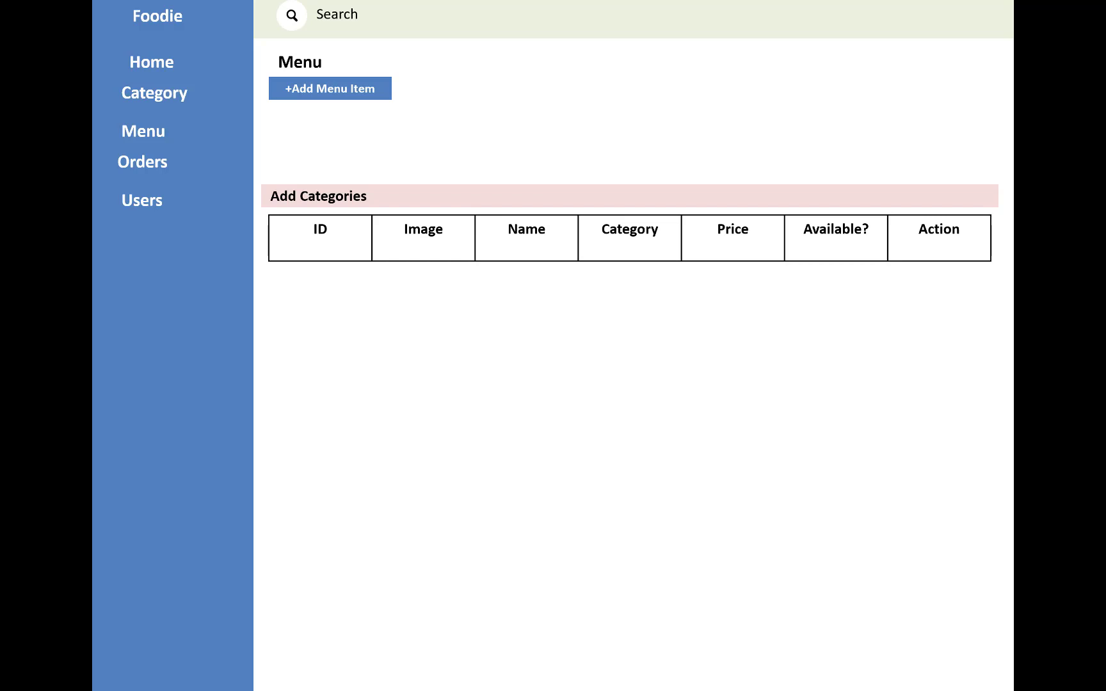
Step: Advance through the Orders history page to the admin Users page
click(329, 88)
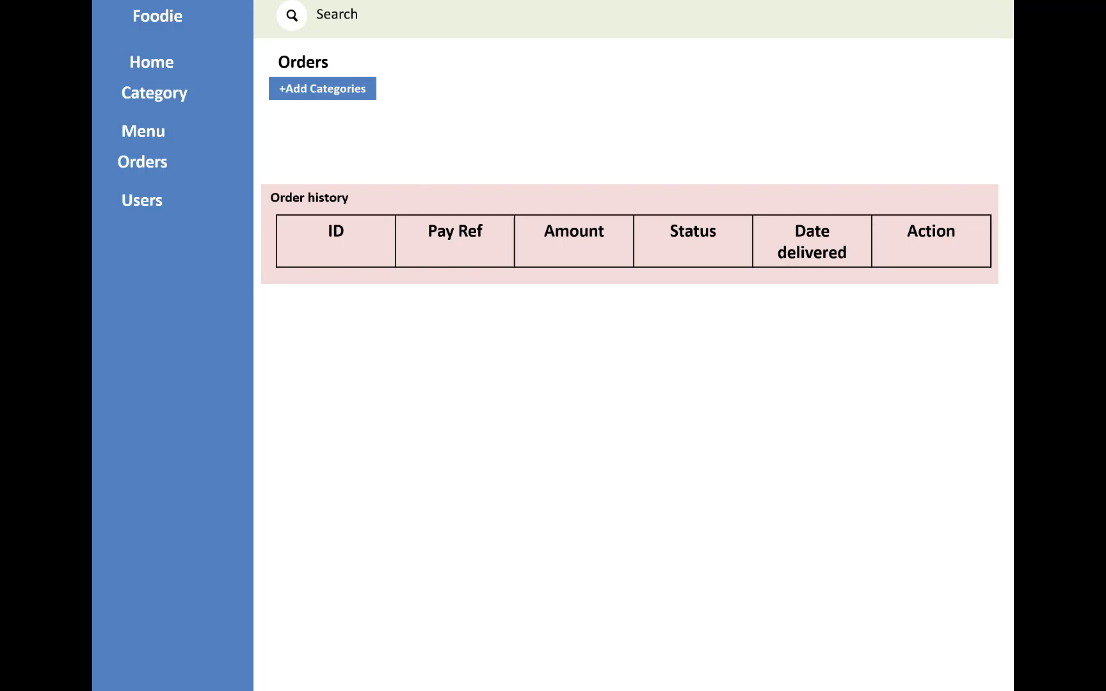
click(142, 200)
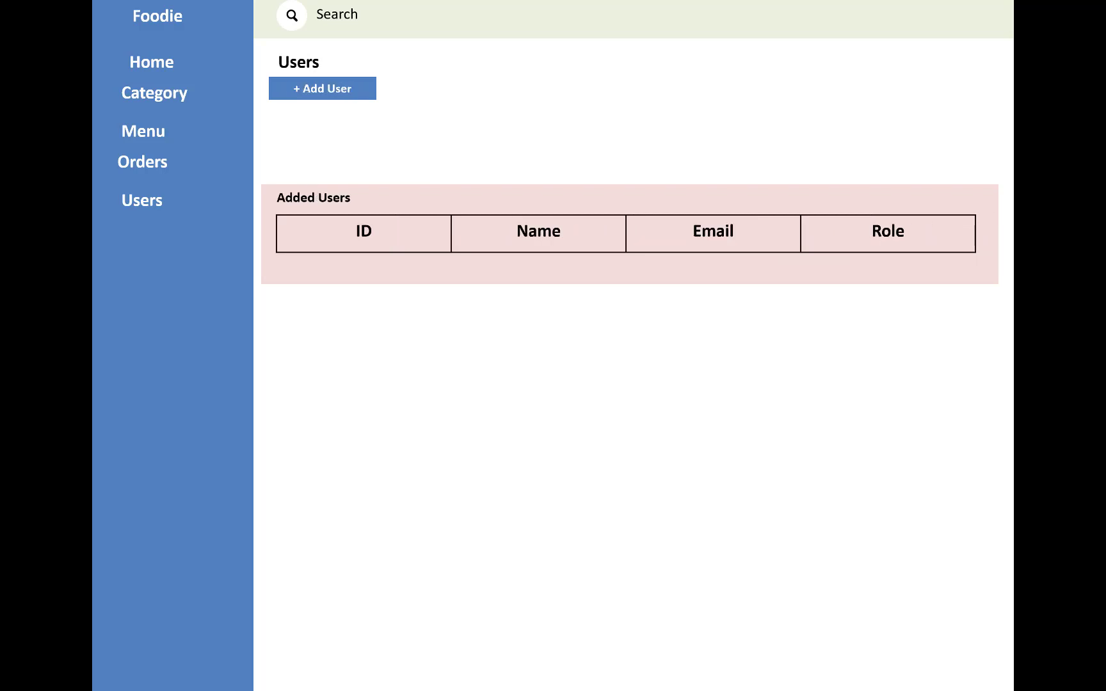